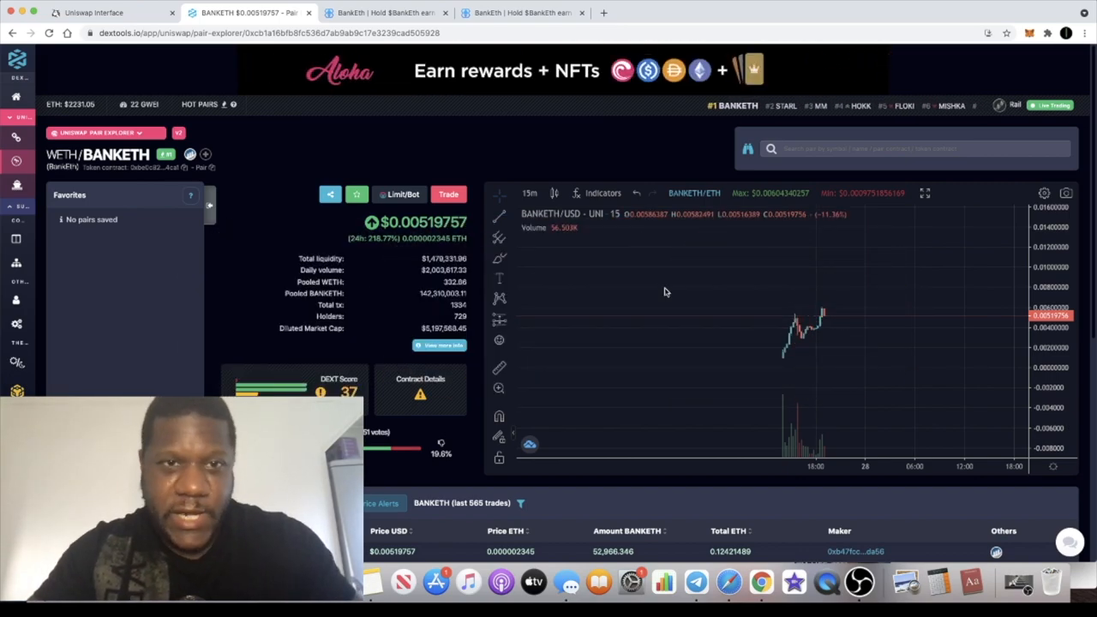
# Scroll the BankEth site and open the CLAIM REWARDS dashboard (443,204 BankEth, 0.0024 ETH pending)
pyautogui.click(386, 12)
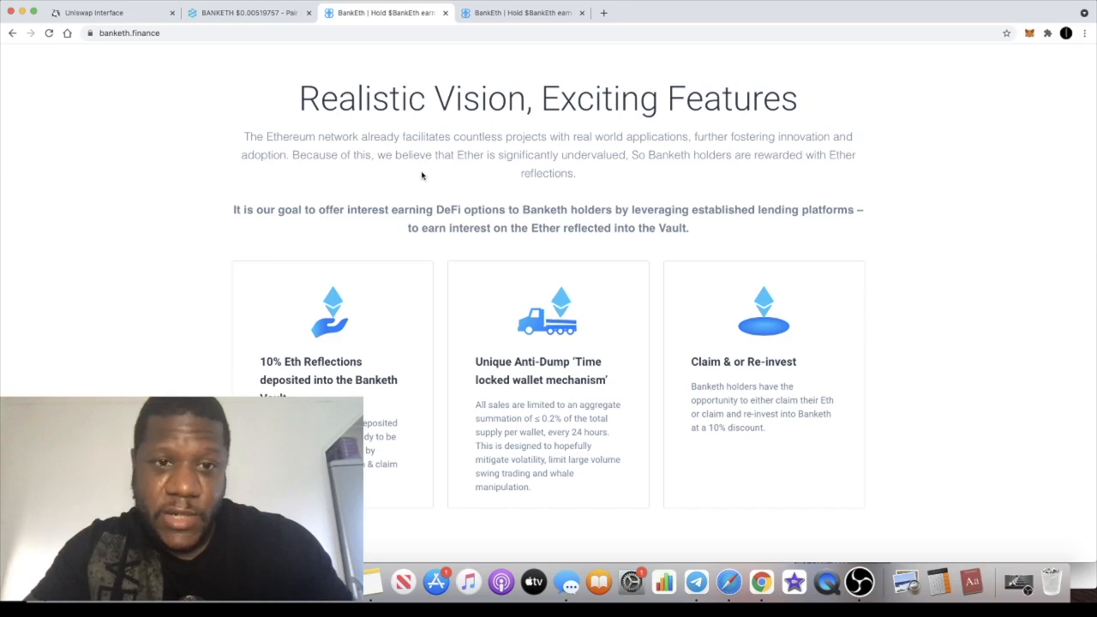
pyautogui.scroll(3)
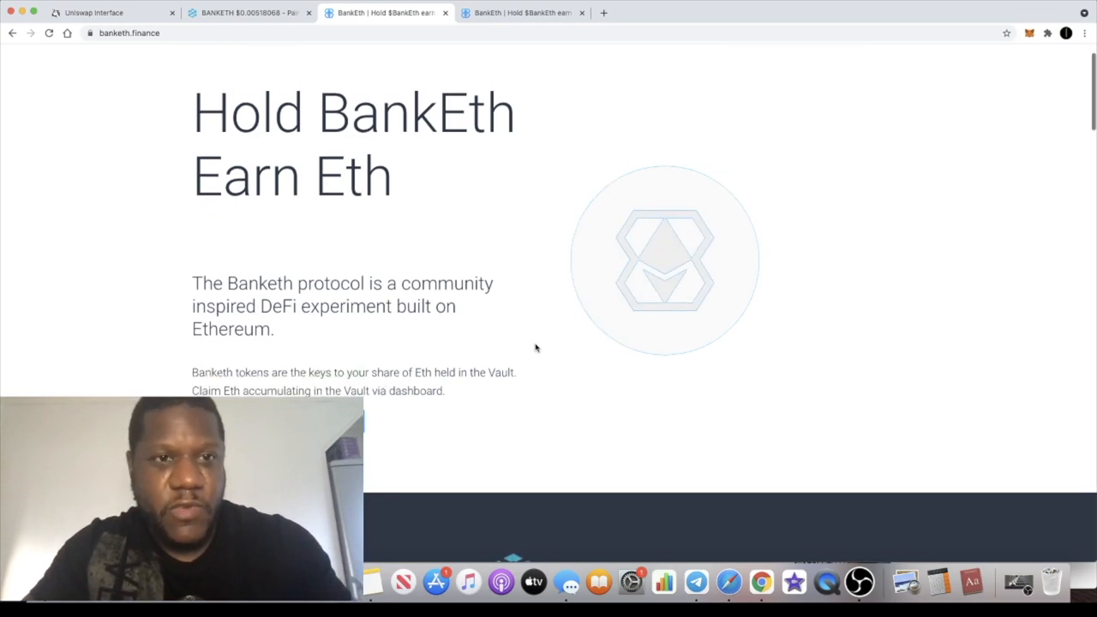
pyautogui.scroll(-3)
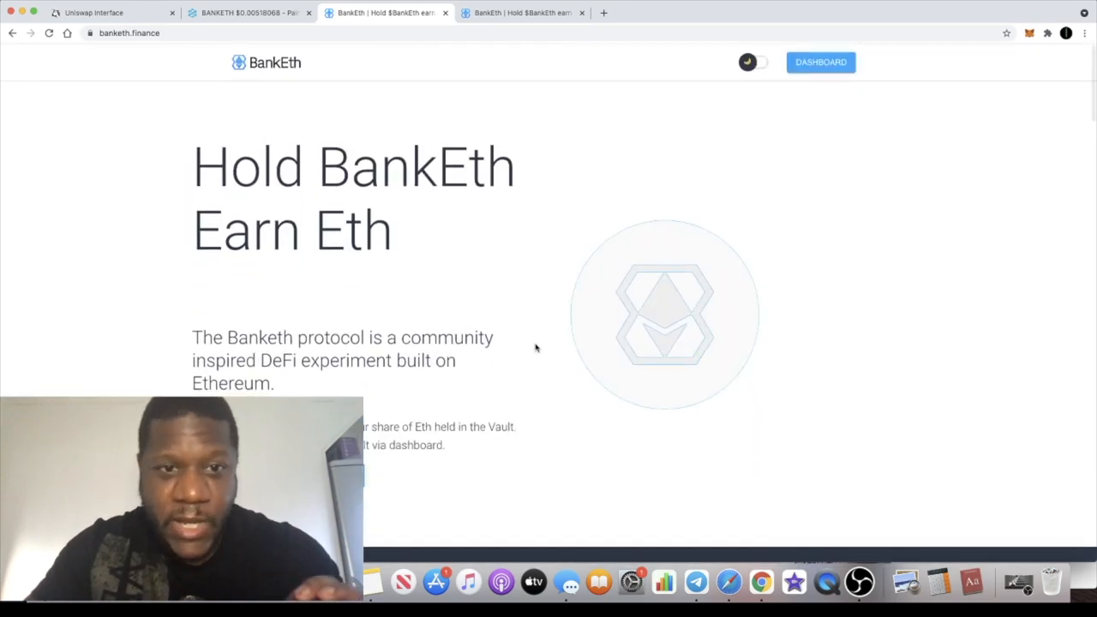
pyautogui.scroll(-3)
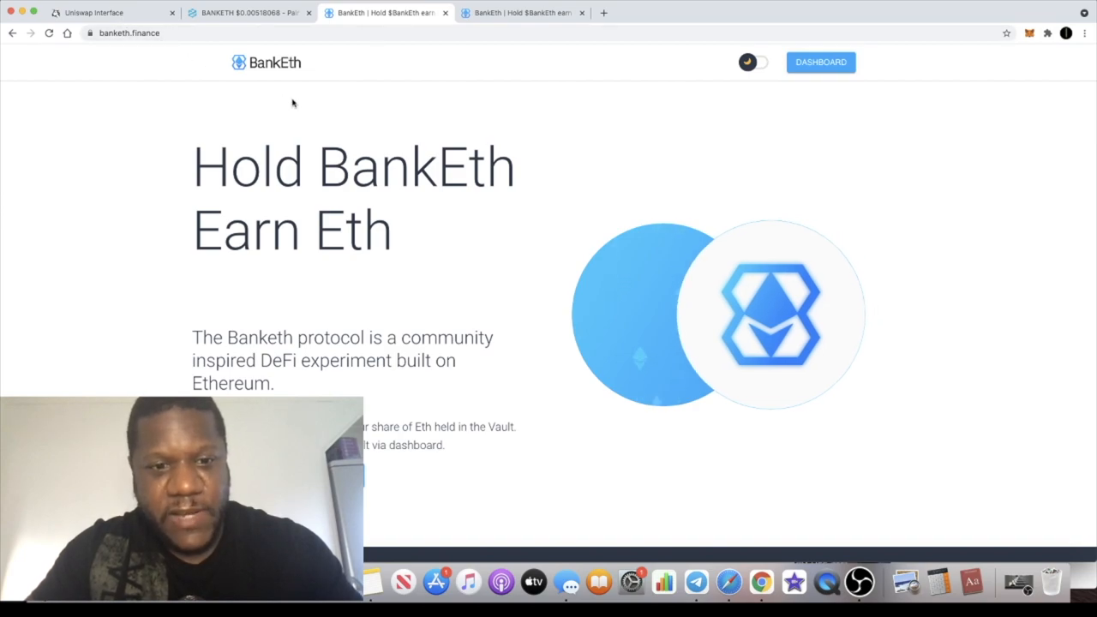
pyautogui.scroll(-3)
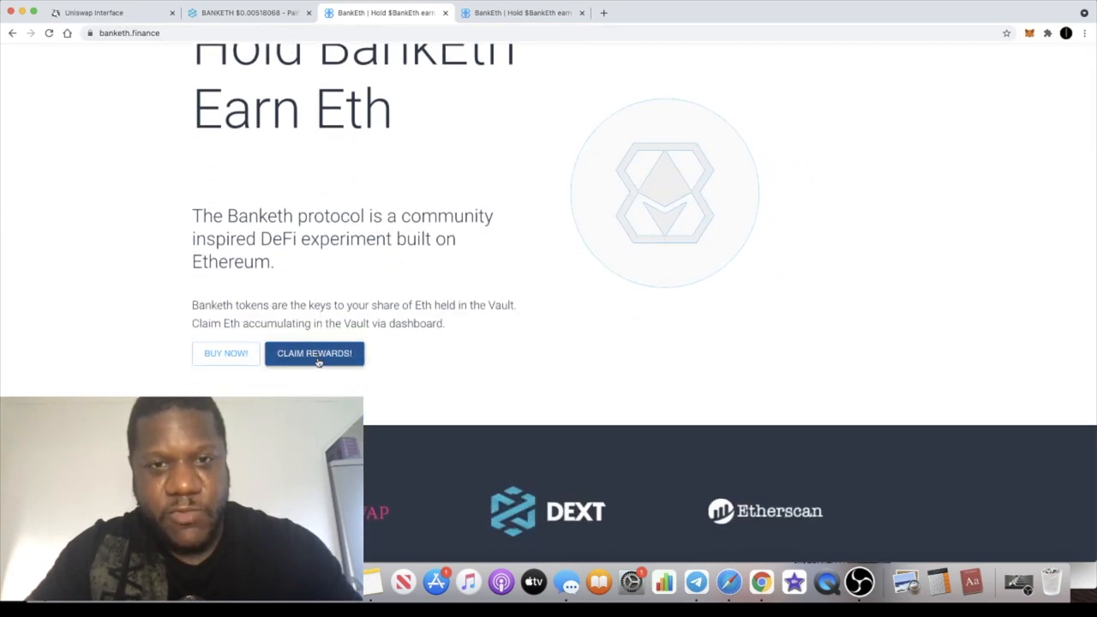
pyautogui.click(314, 353)
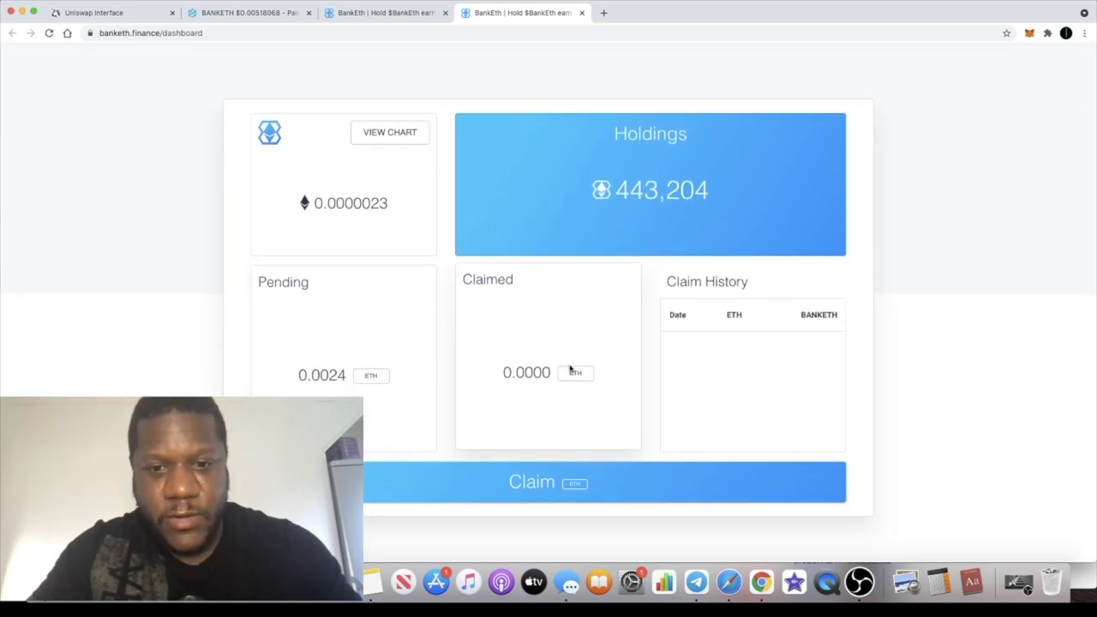
pyautogui.moveTo(557, 360)
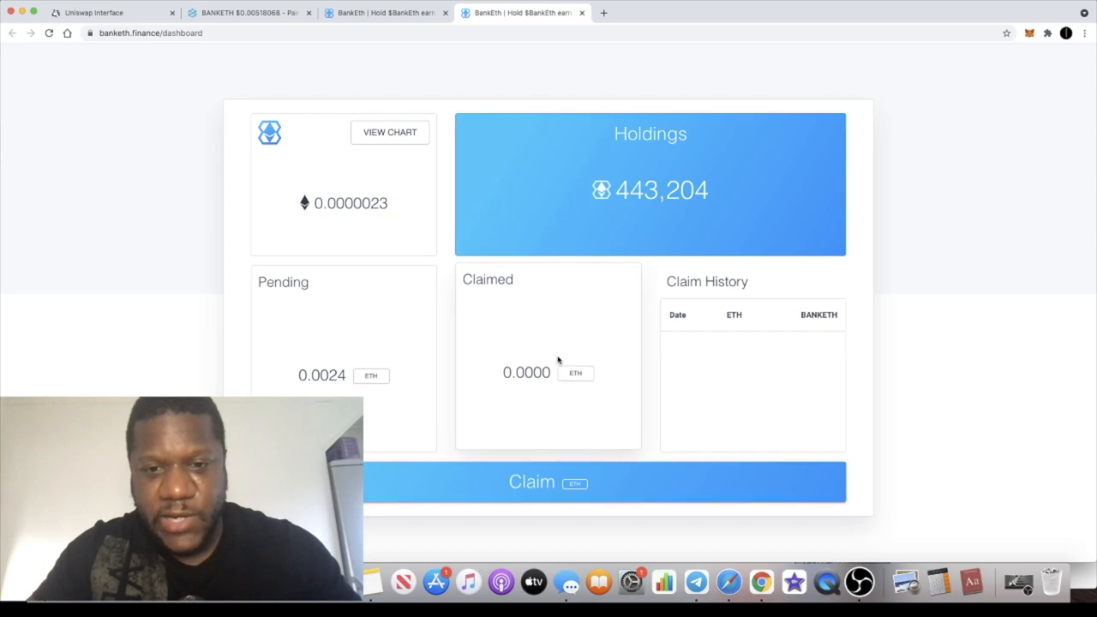
pyautogui.moveTo(601, 298)
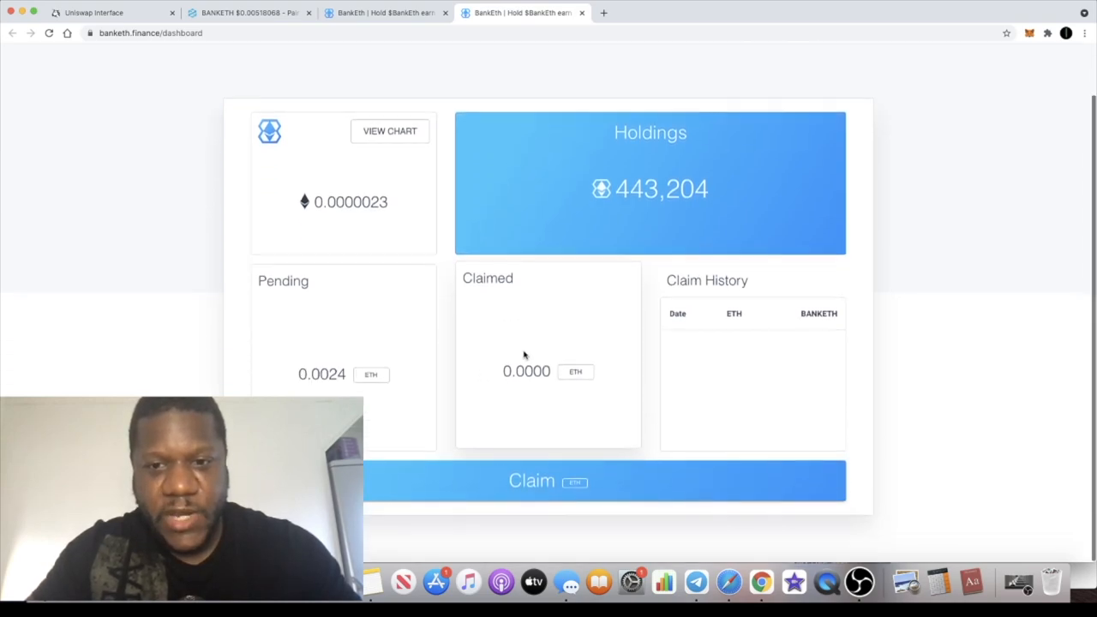
pyautogui.moveTo(889, 396)
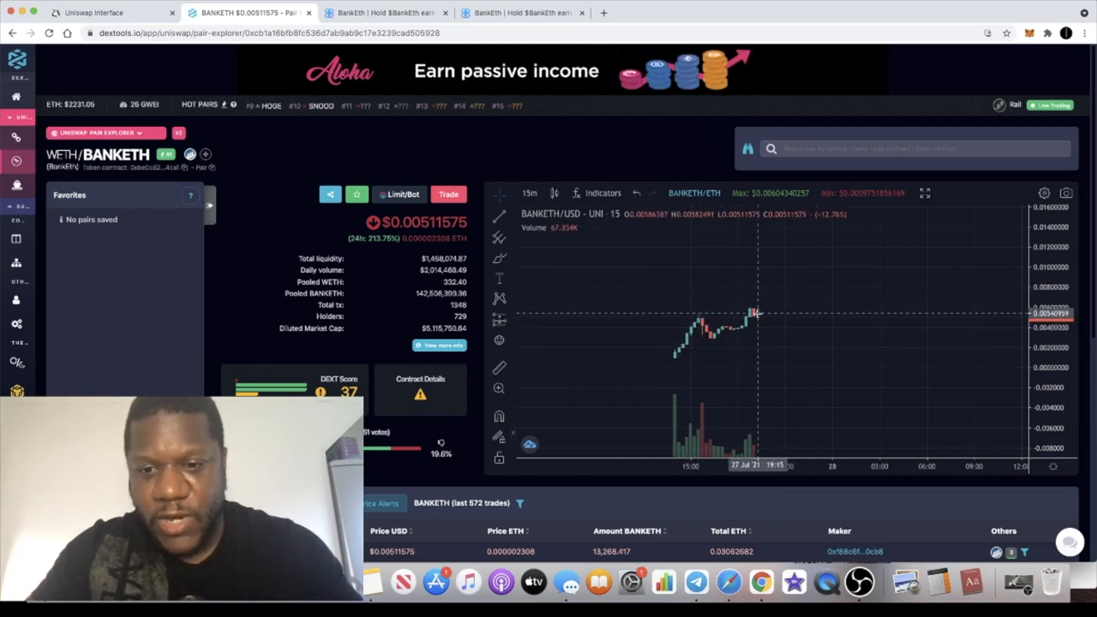
# Scroll the WETH/BANKETH pair page showing $0.00511575 price, $1.46M liquidity and 729 holders
pyautogui.scroll(-3)
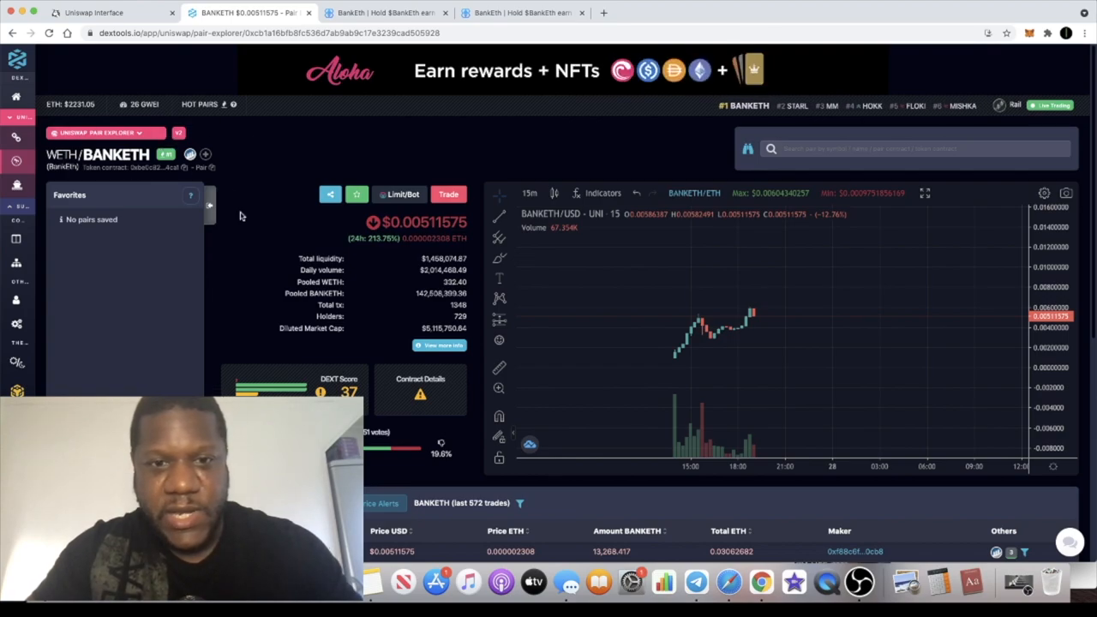
pyautogui.moveTo(611, 366)
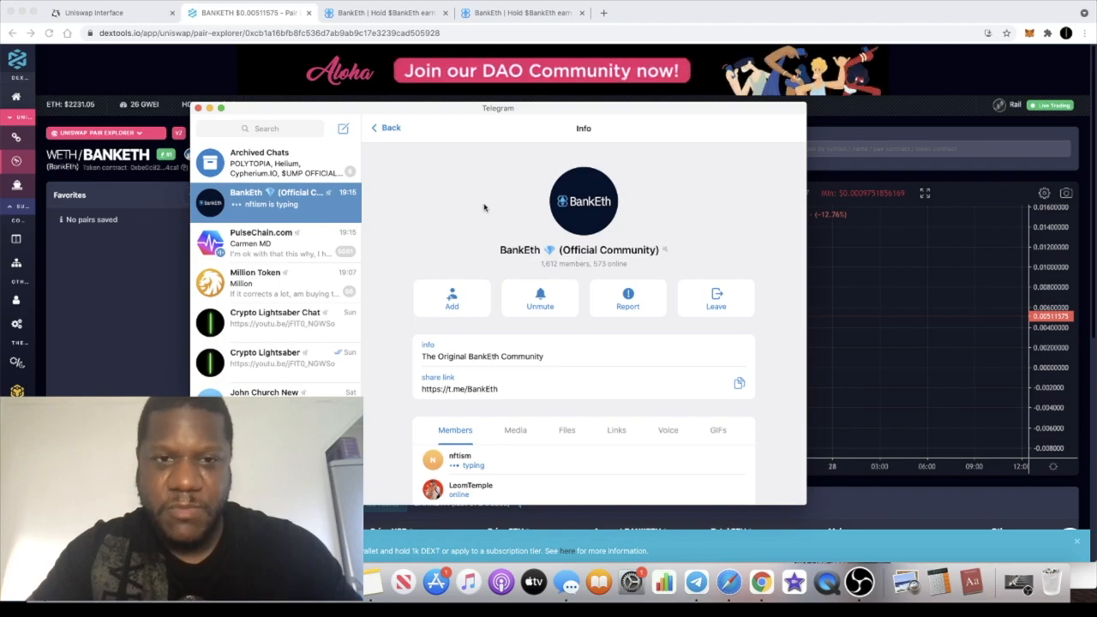
# Leave the group info panel and scroll the BankEth community chat (1,612 members)
pyautogui.click(385, 126)
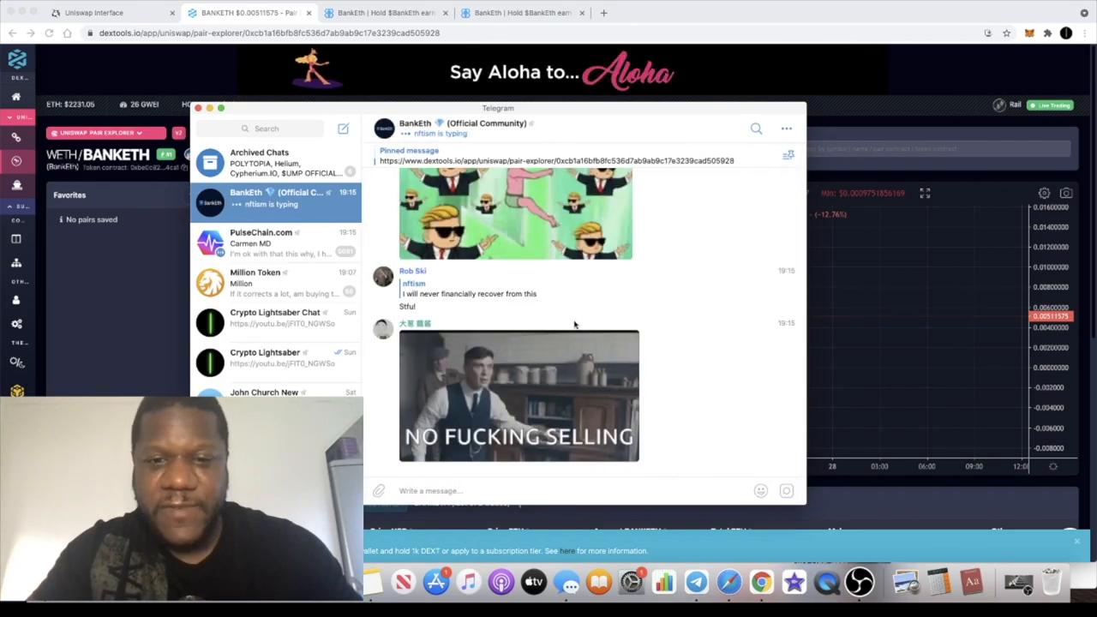
pyautogui.scroll(-3)
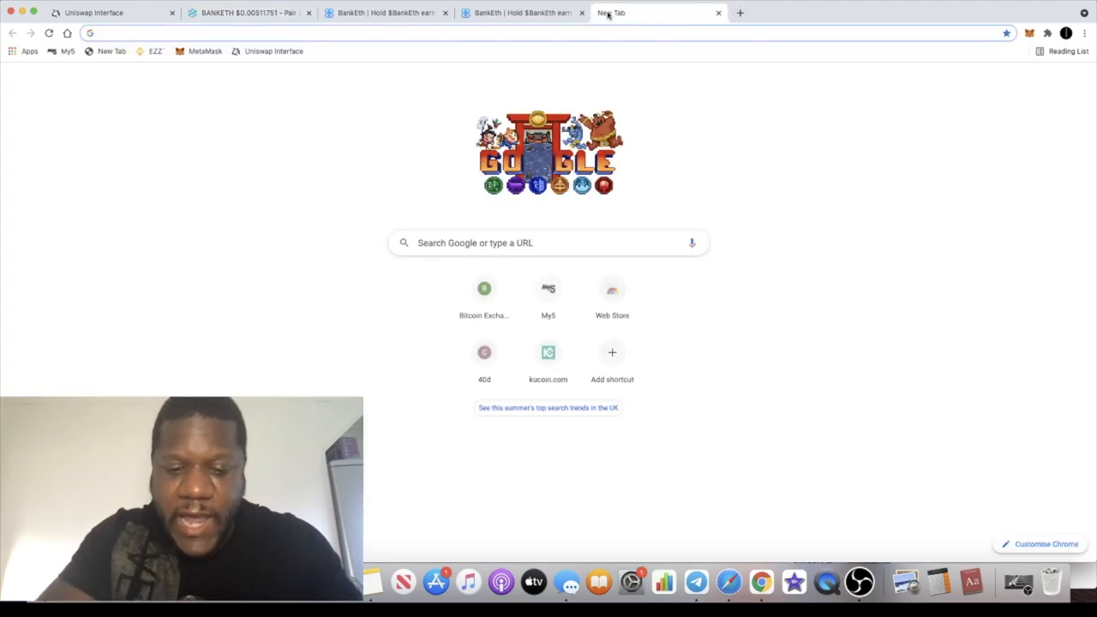
# Go to Binance from a new tab and open Trade > Classic for BTC/USDT
pyautogui.click(484, 288)
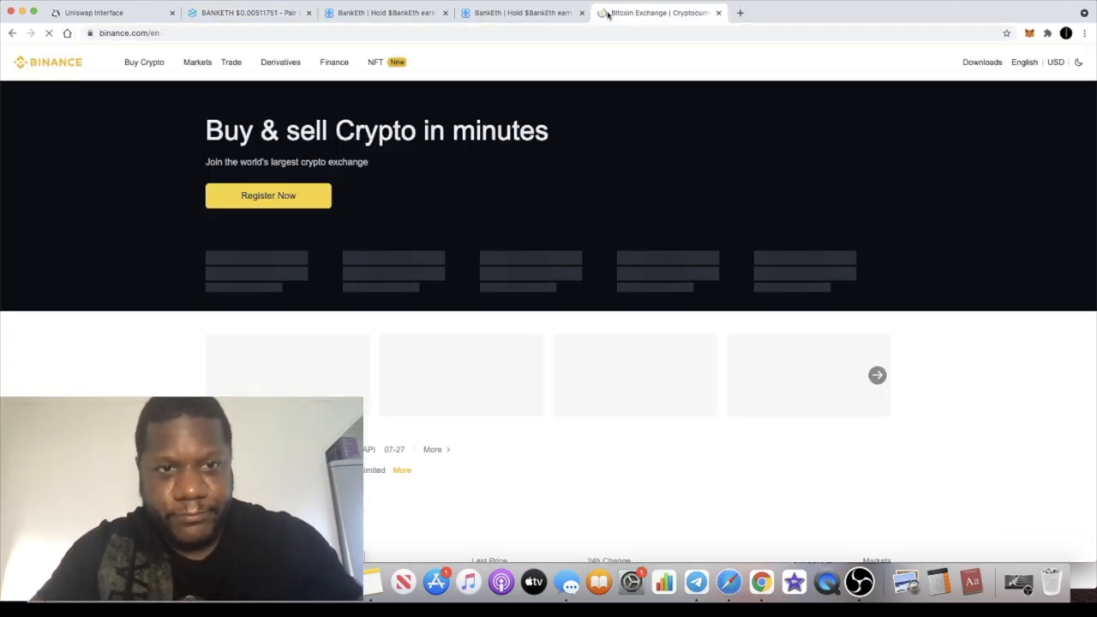
pyautogui.click(254, 62)
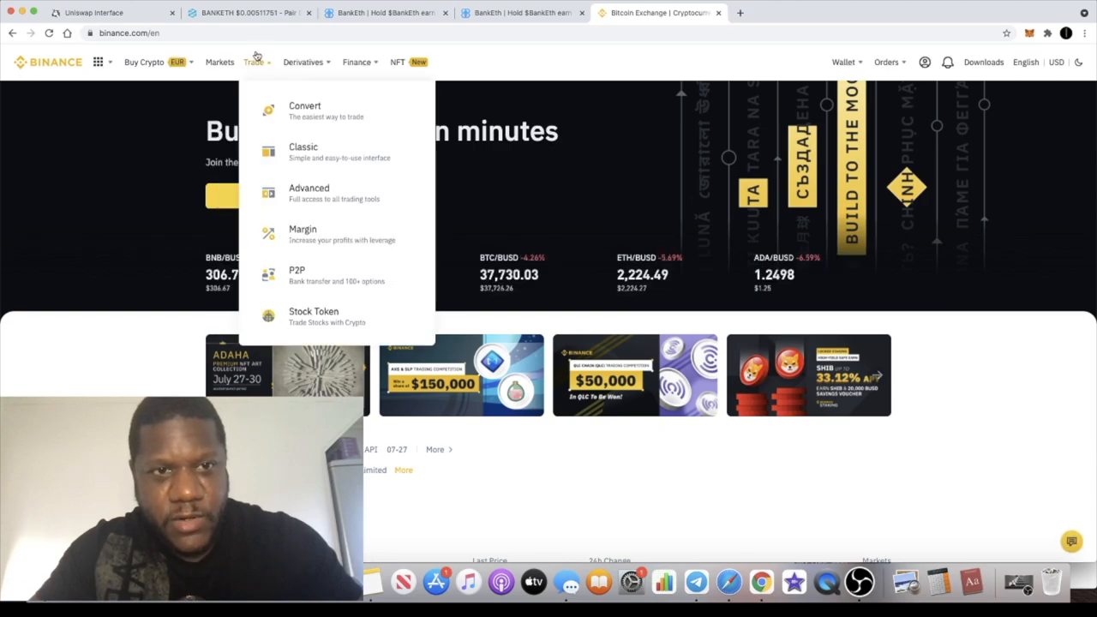
pyautogui.click(309, 193)
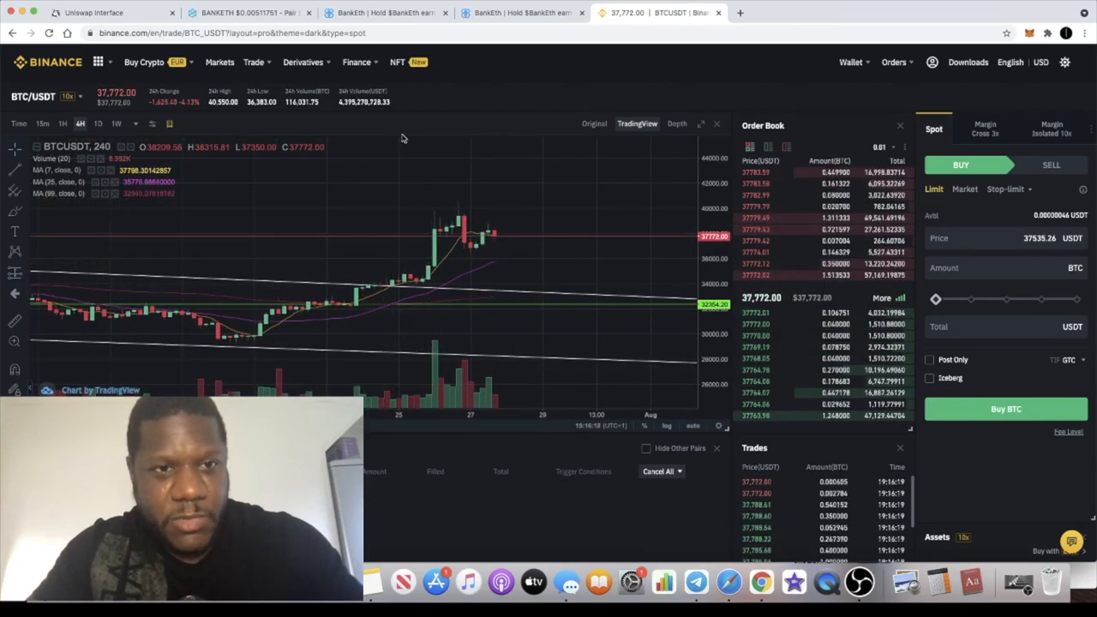
# Switch the pair to ETH/USDT via an 'eth' search and set 1W candles
pyautogui.click(32, 96)
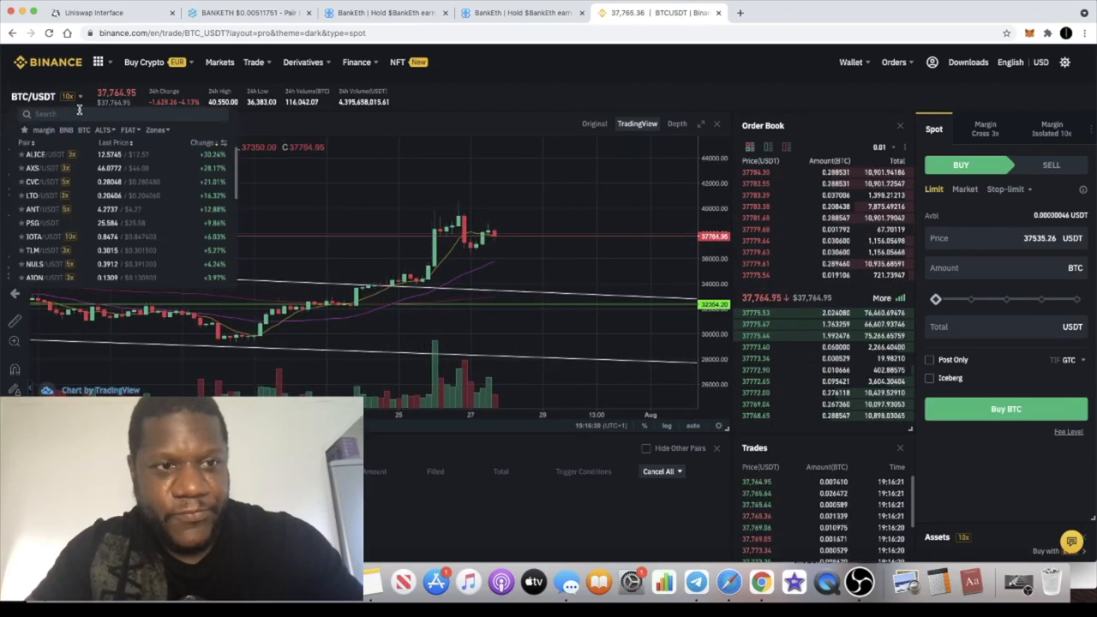
pyautogui.write('eth')
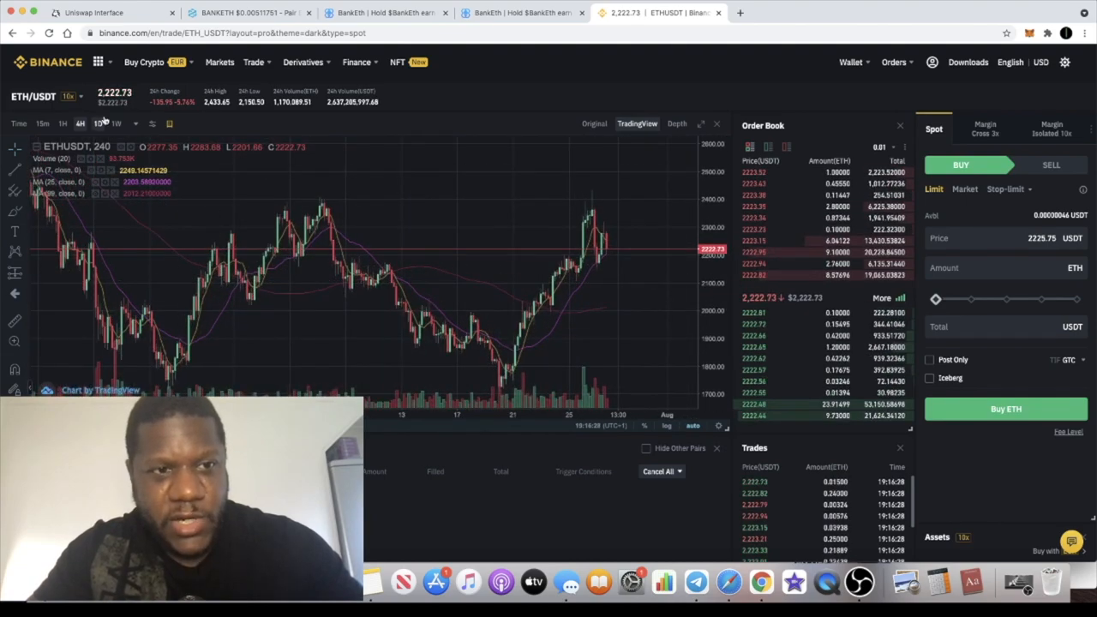
pyautogui.click(116, 123)
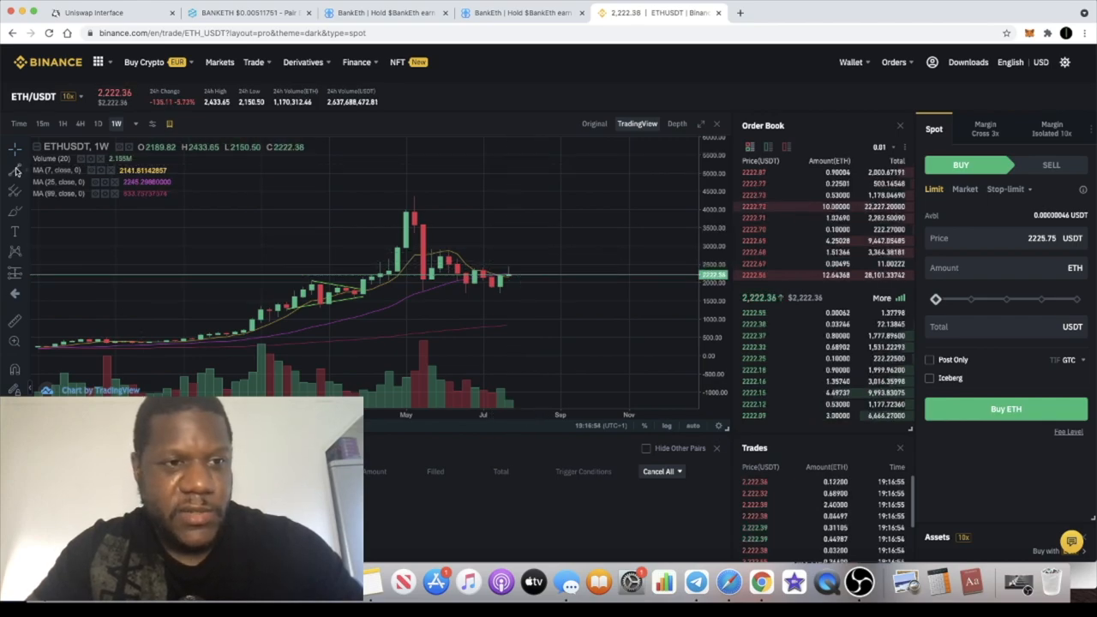
# Draw a descending trendline from the May peak and a second converging line into July
pyautogui.moveTo(406, 205); pyautogui.dragTo(475, 258)
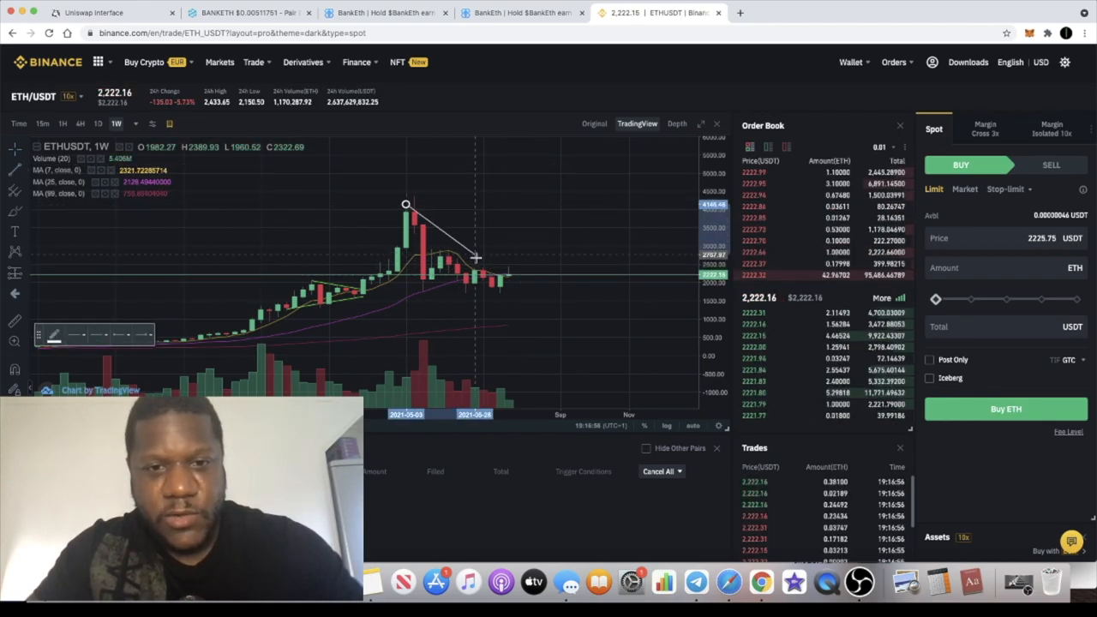
pyautogui.moveTo(475, 257); pyautogui.dragTo(517, 289)
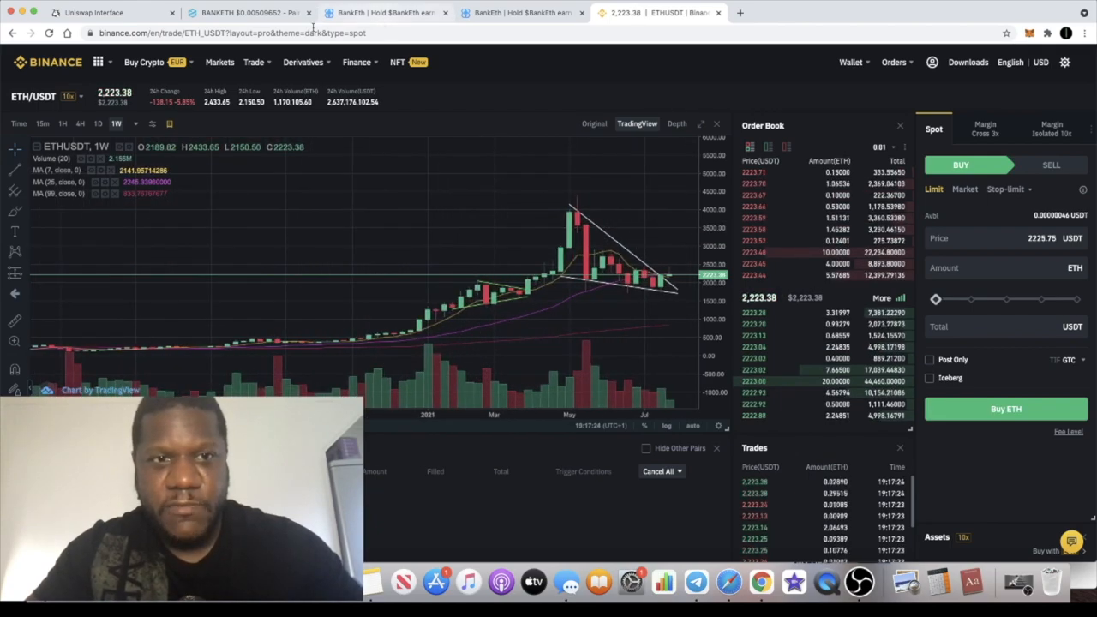
# Switch to DEXTools, briefly to the BankEth site, then back to the BANKETH pair chart
pyautogui.click(248, 12)
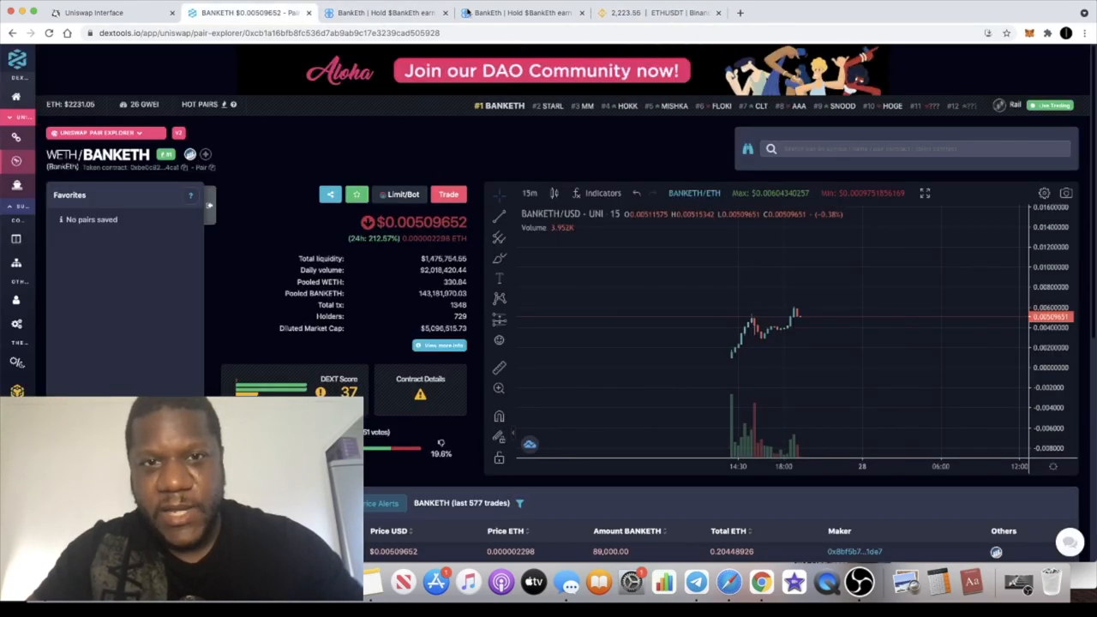
pyautogui.click(385, 12)
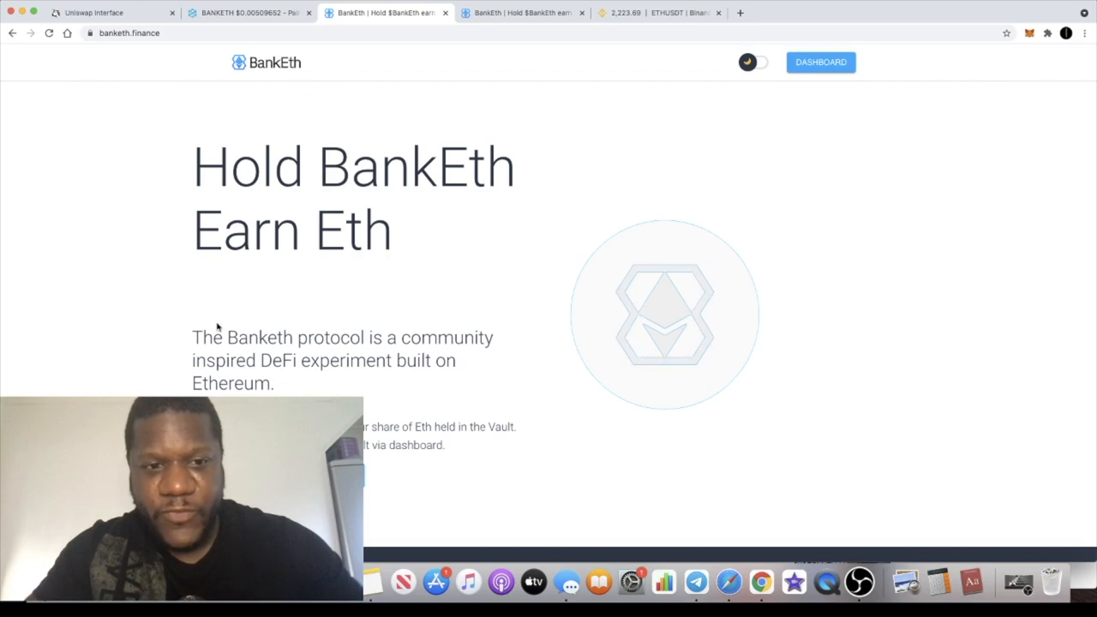
pyautogui.click(249, 12)
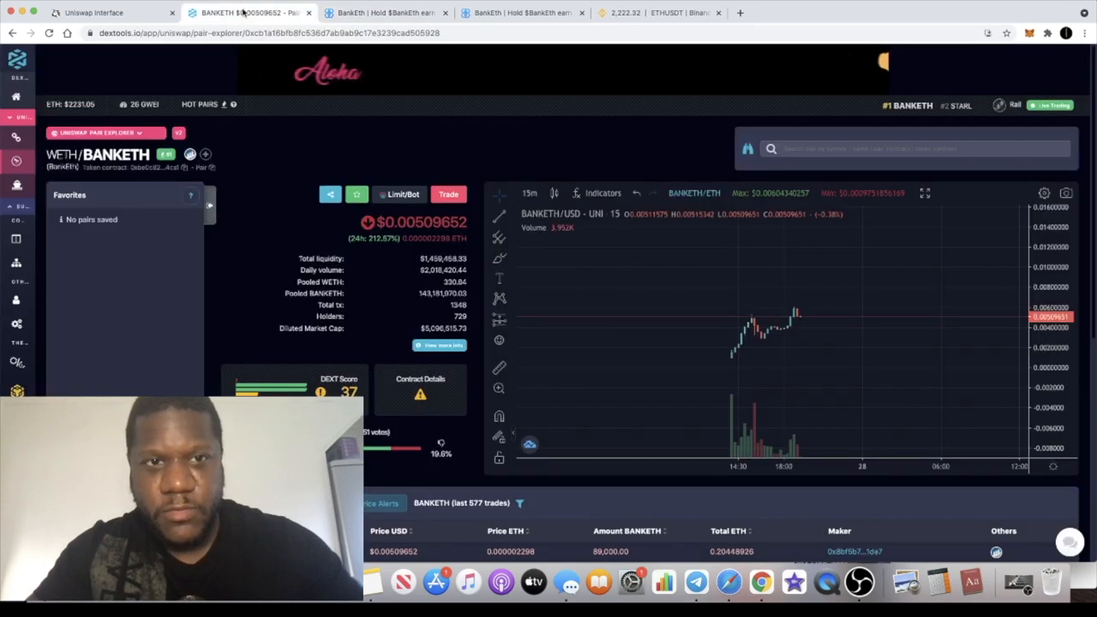